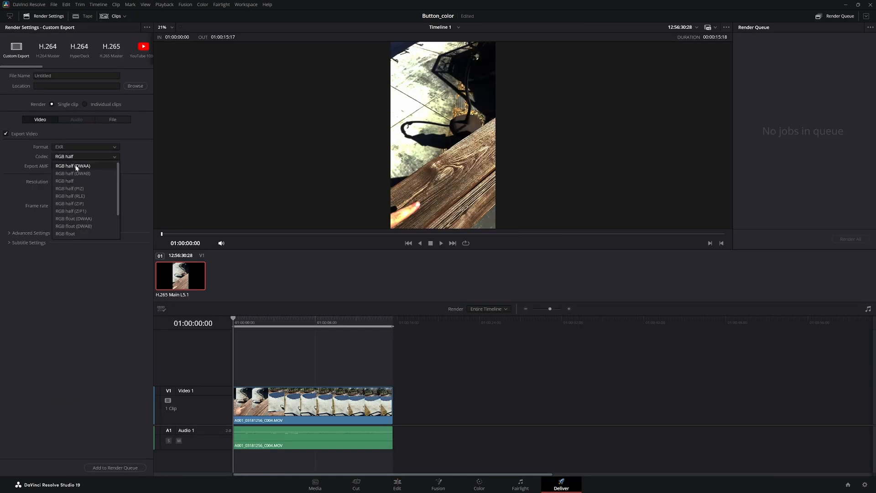
Choose RGB half (DWAB) EXR compression and bring up the output file naming options
{"action": "left_click", "coordinate": [73, 173]}
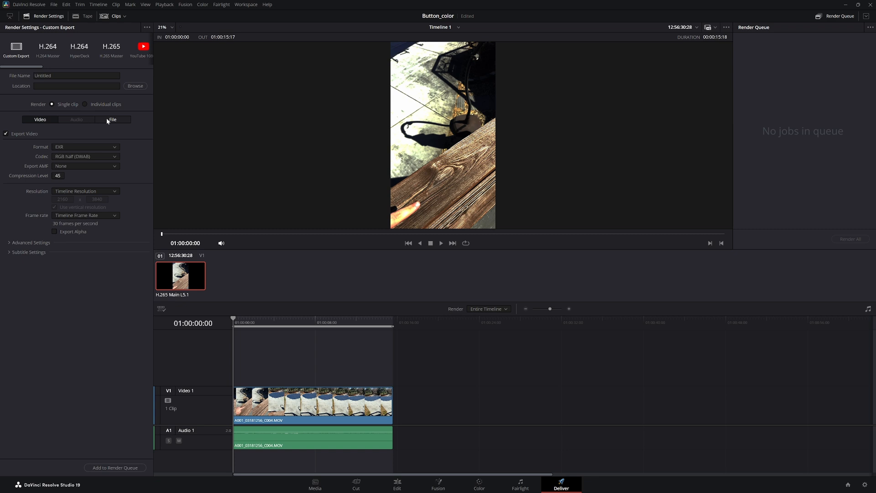
{"action": "left_click", "coordinate": [112, 118]}
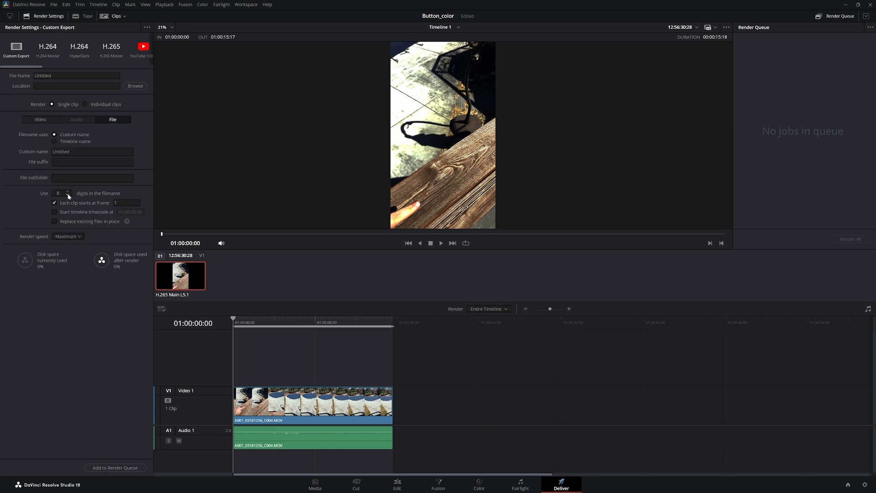
{"action": "left_click", "coordinate": [40, 118]}
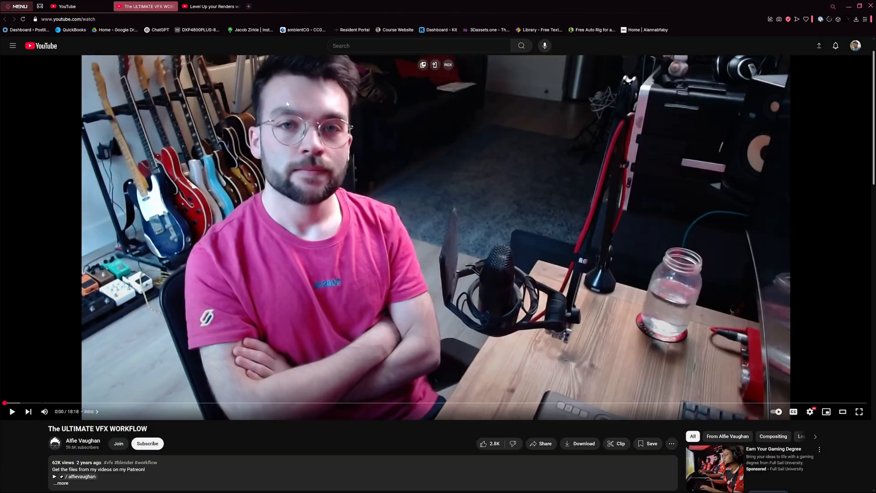
Switch from the VFX workflow video to the ACES renders Blender tutorial
{"action": "scroll", "scroll_direction": "down", "scroll_amount": 3}
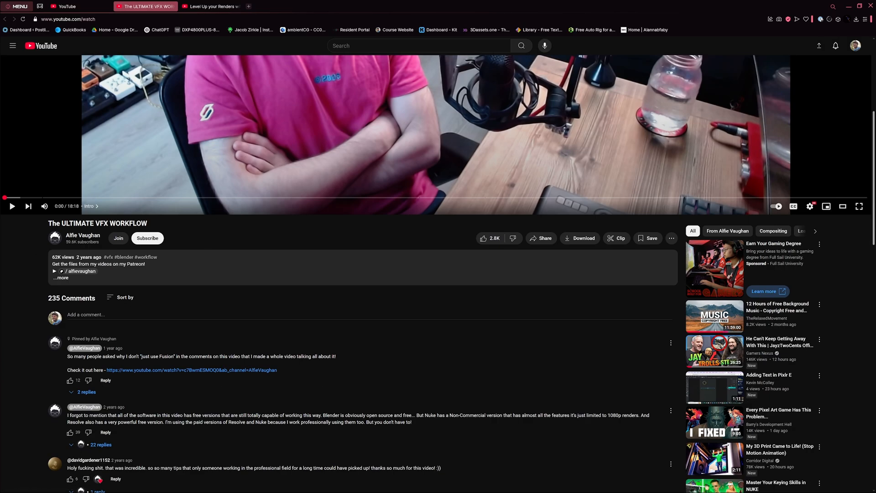
{"action": "left_click", "coordinate": [217, 6]}
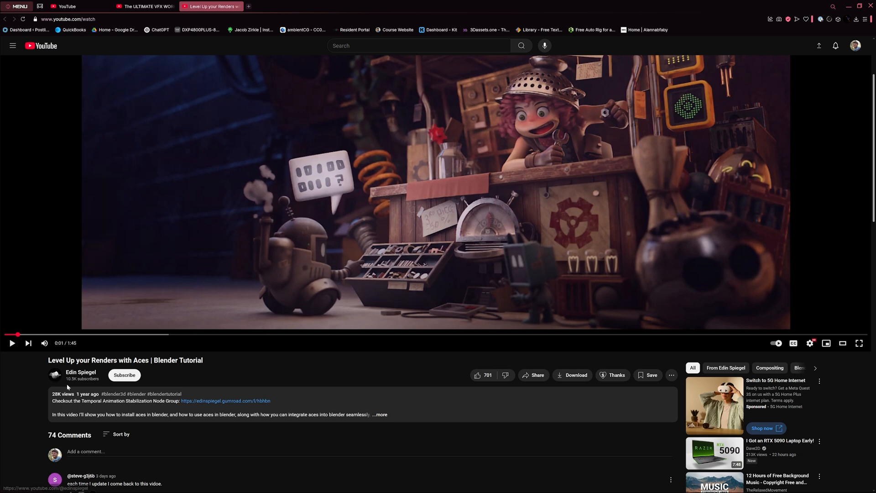
{"action": "mouse_move", "coordinate": [53, 387]}
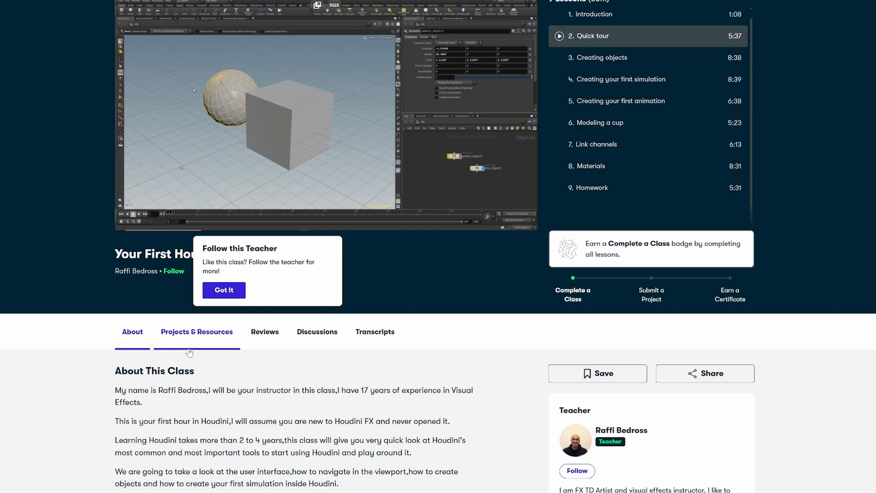
Browse the Houdini class page and its discussion threads
{"action": "scroll", "scroll_direction": "down", "scroll_amount": 3}
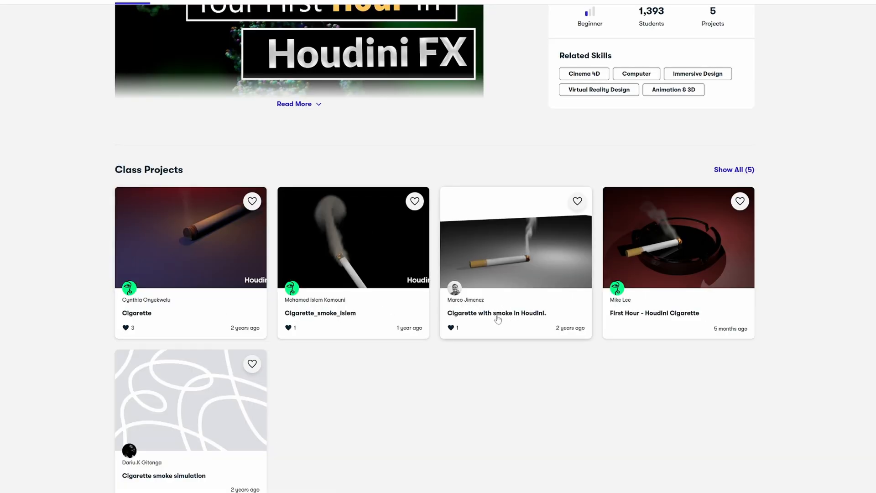
{"action": "left_click", "coordinate": [516, 263]}
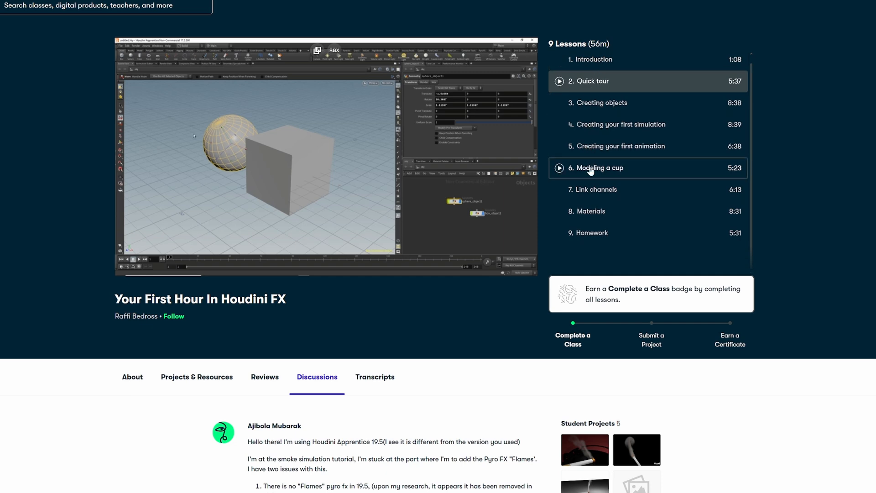
{"action": "scroll", "scroll_direction": "down", "scroll_amount": 3}
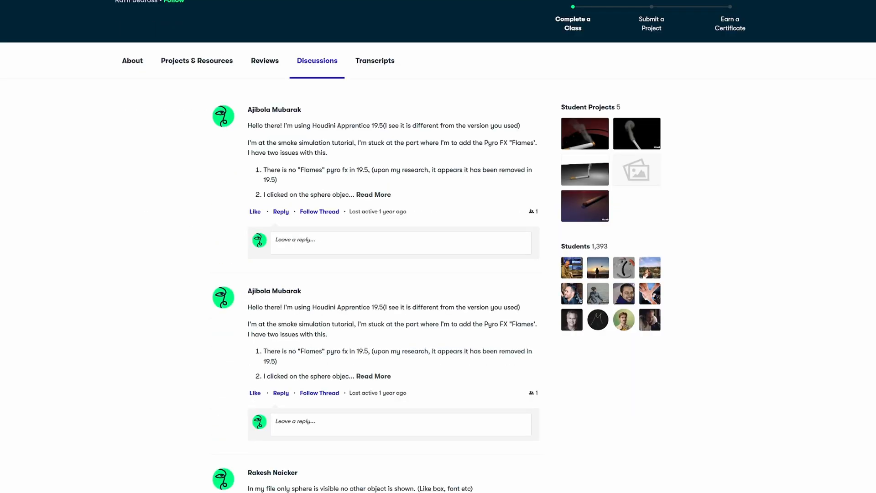
{"action": "scroll", "scroll_direction": "down", "scroll_amount": 3}
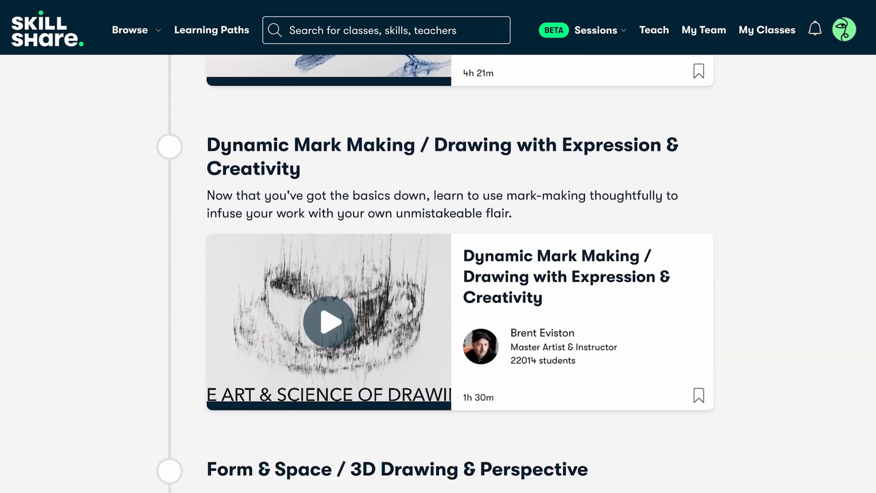
View the earned Skillshare badges, then apply the tracker cleanup
{"action": "left_click", "coordinate": [130, 29]}
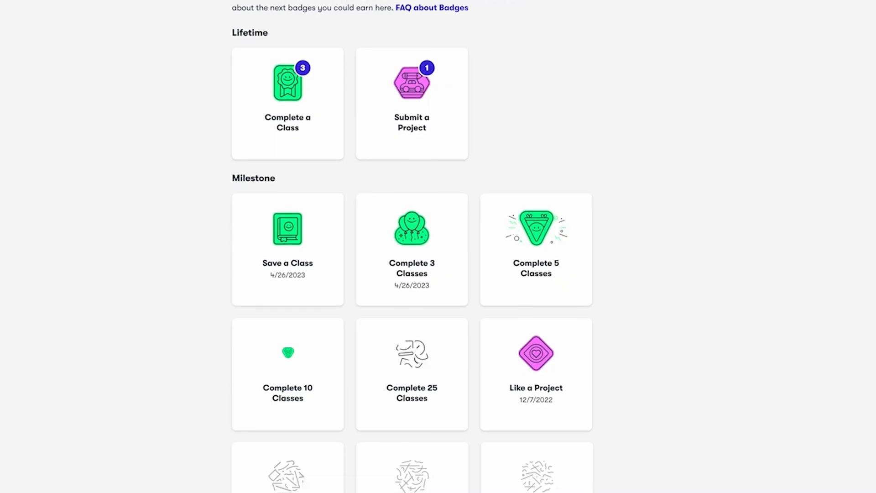
{"action": "scroll", "scroll_direction": "down", "scroll_amount": 3}
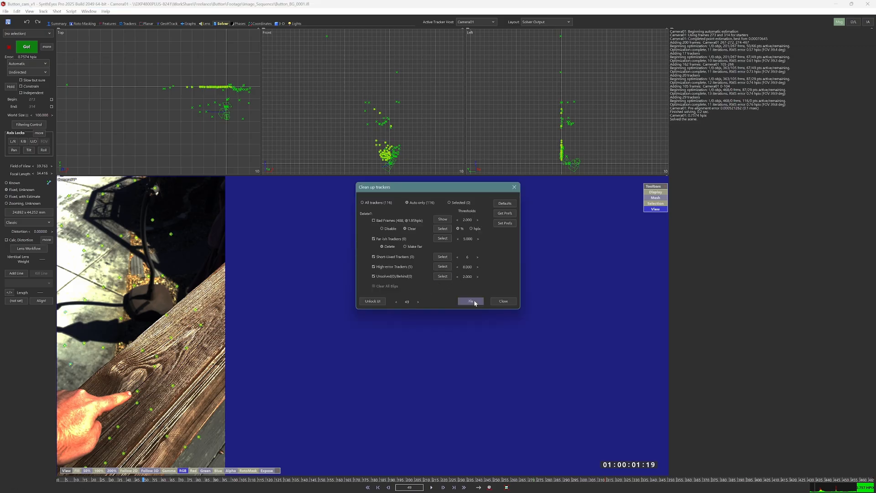
{"action": "left_click", "coordinate": [471, 302]}
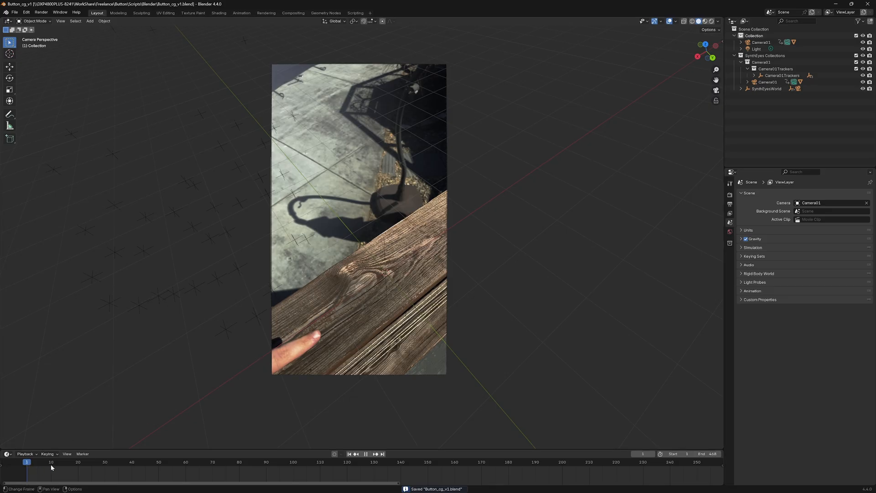
Jump to an early frame so the railing footage shows behind the tracked camera
{"action": "left_click", "coordinate": [51, 468]}
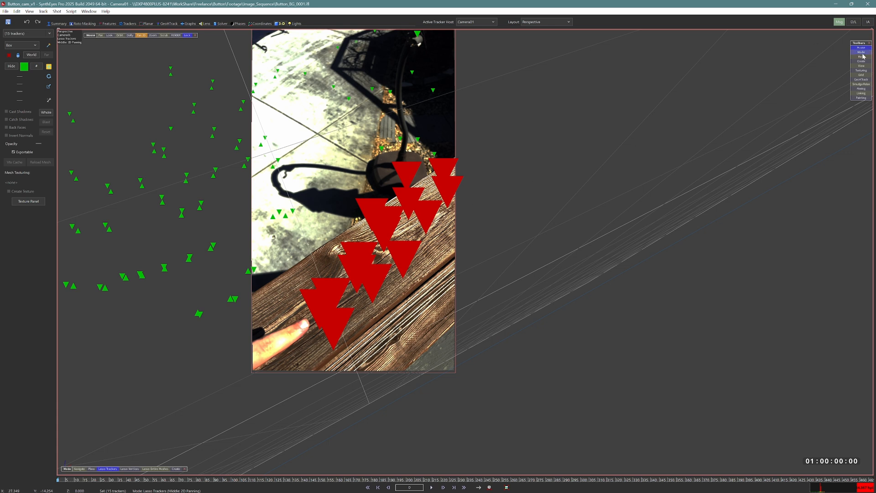
{"action": "left_click", "coordinate": [860, 75]}
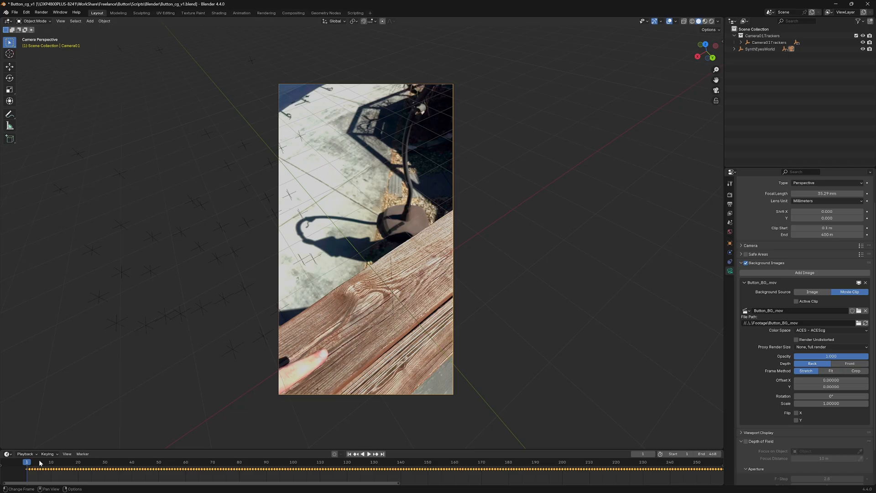
Go to the shot start and confirm the finger object's placement over the button
{"action": "left_click", "coordinate": [368, 466]}
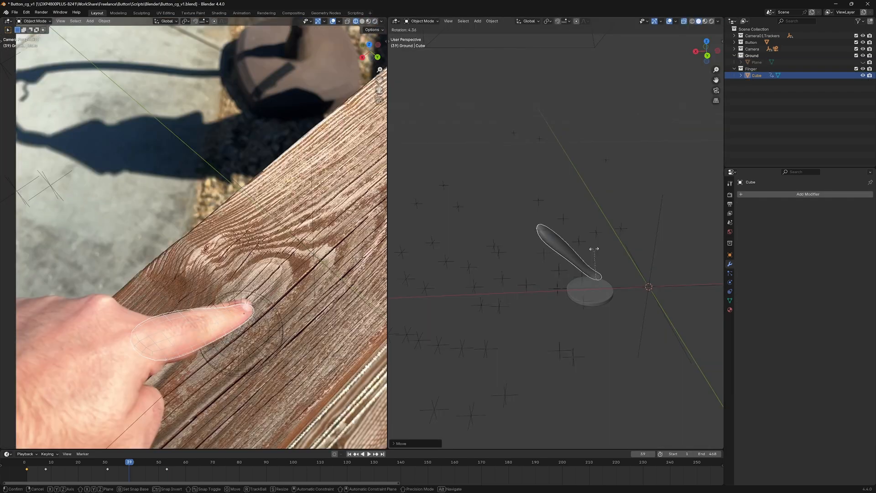
{"action": "left_click", "coordinate": [129, 462]}
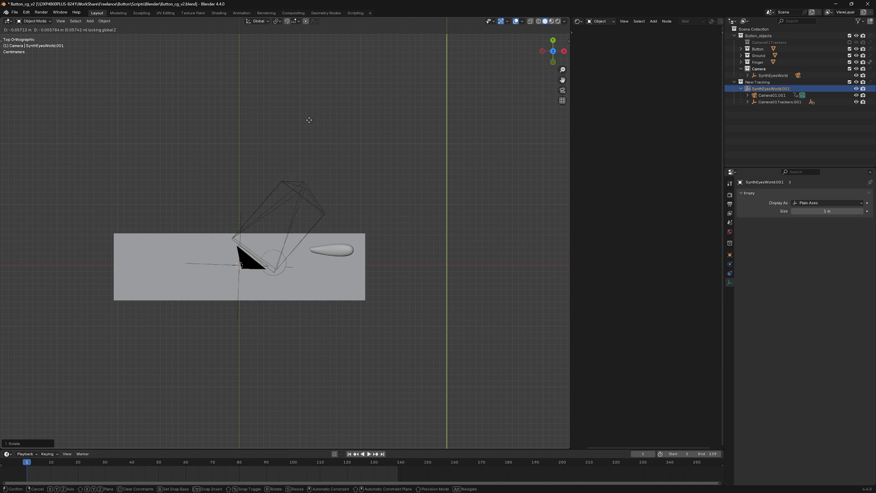
{"action": "mouse_move", "coordinate": [374, 120]}
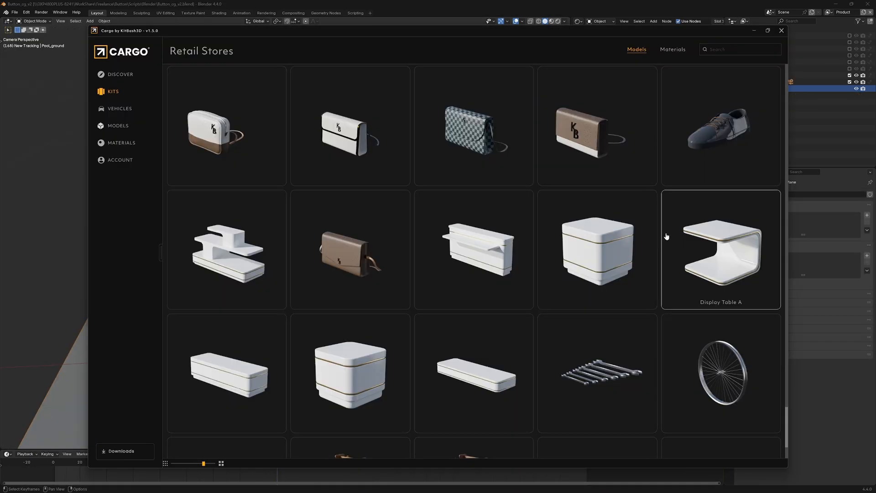
View Handbag E details and pick the Kloofendal 43d Clear pure-sky HDRI
{"action": "left_click", "coordinate": [217, 132]}
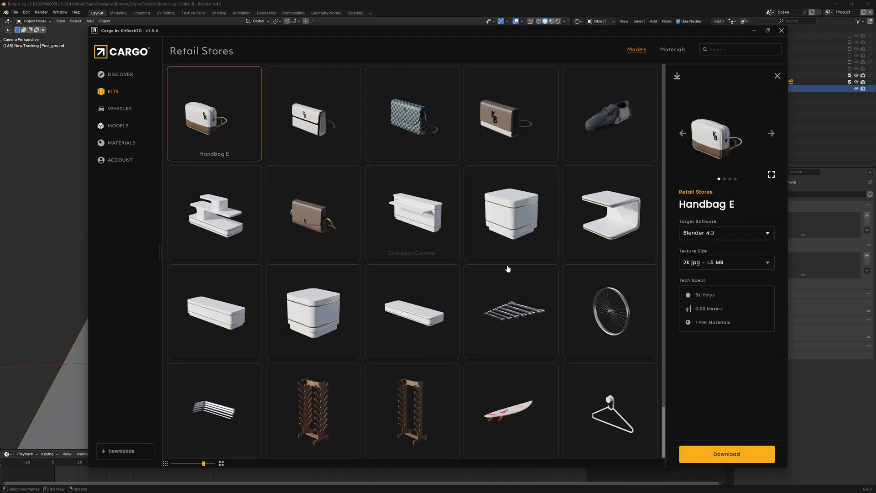
{"action": "mouse_move", "coordinate": [724, 232]}
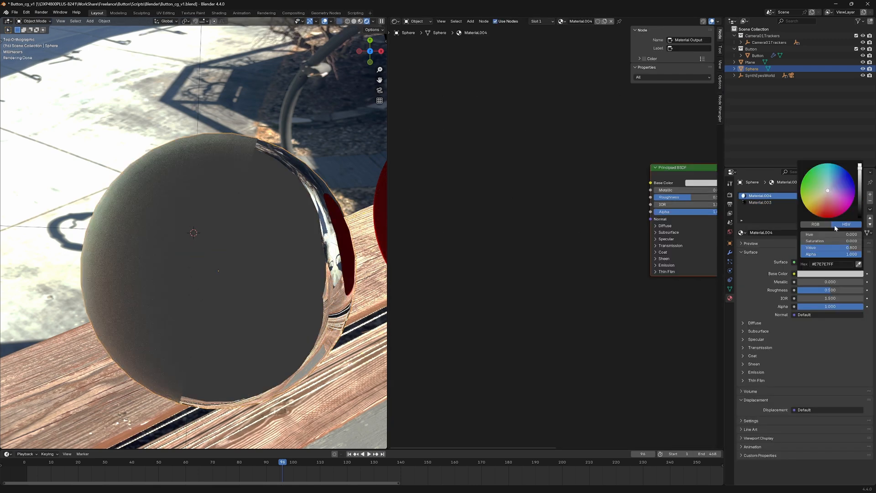
{"action": "left_click", "coordinate": [262, 238]}
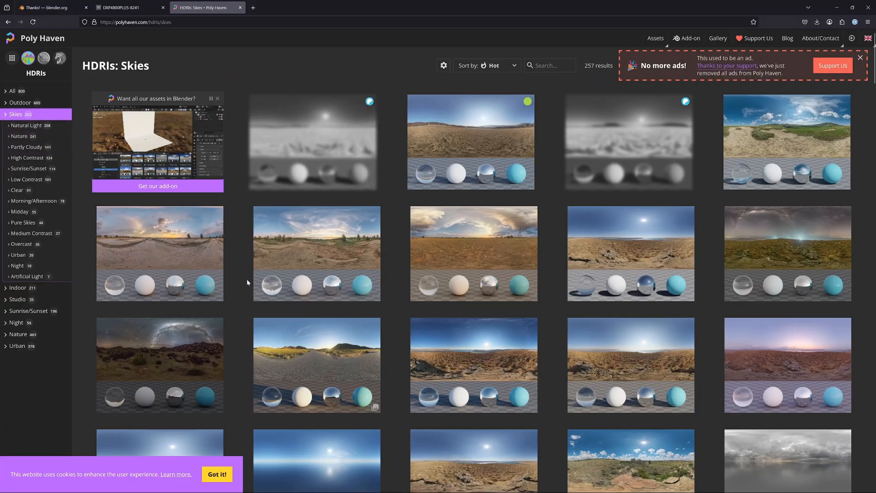
{"action": "left_click", "coordinate": [23, 222]}
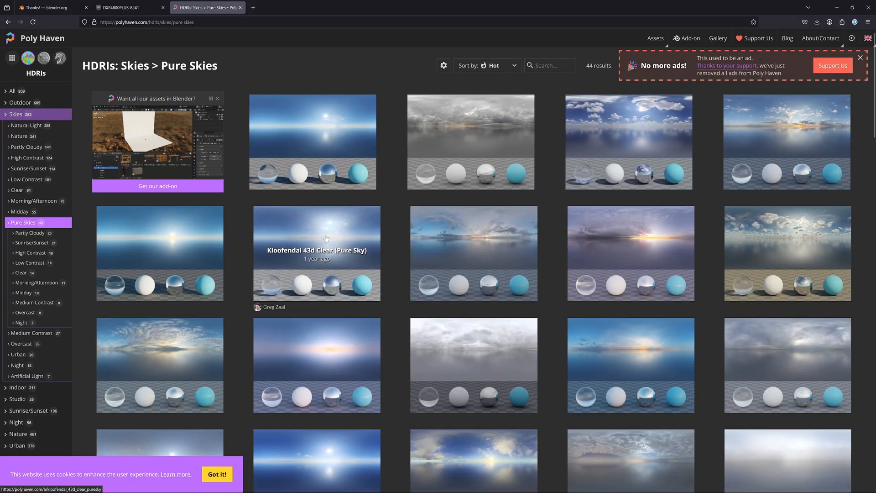
{"action": "left_click", "coordinate": [325, 238]}
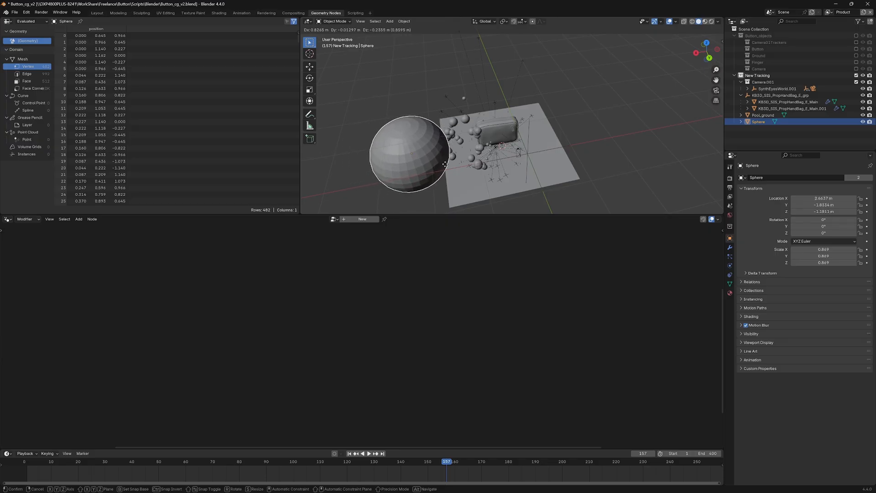
Move the effect sphere across to the far side of the handbag
{"action": "left_click_drag", "start_coordinate": [408, 154], "coordinate": [570, 123]}
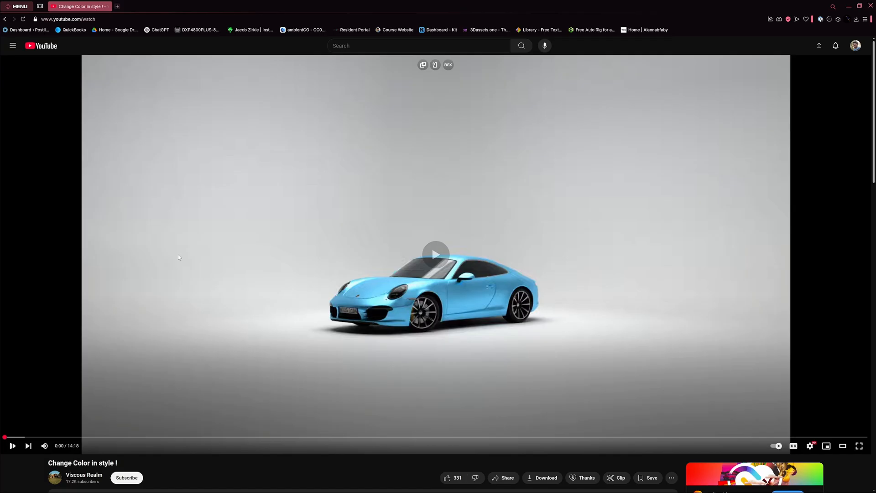
{"action": "left_click", "coordinate": [435, 255]}
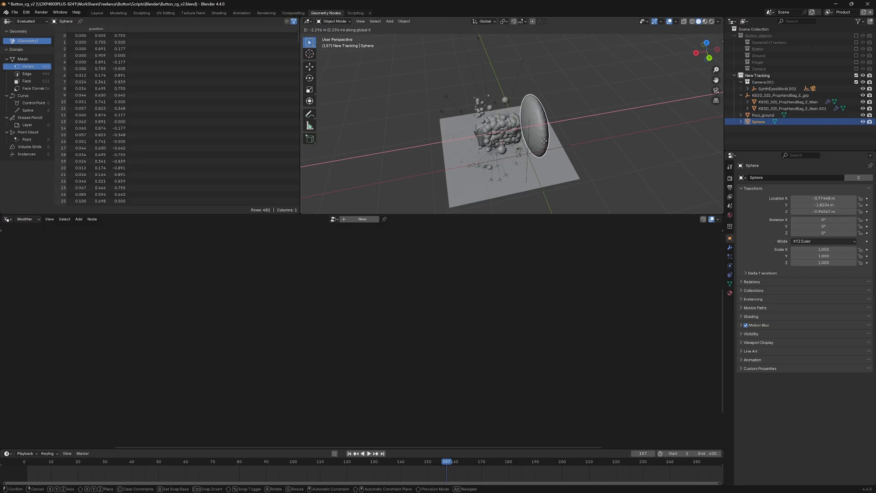
Move the squashed sphere along X through the handbag so it dissolves into bubbles
{"action": "left_click_drag", "start_coordinate": [545, 140], "coordinate": [405, 158]}
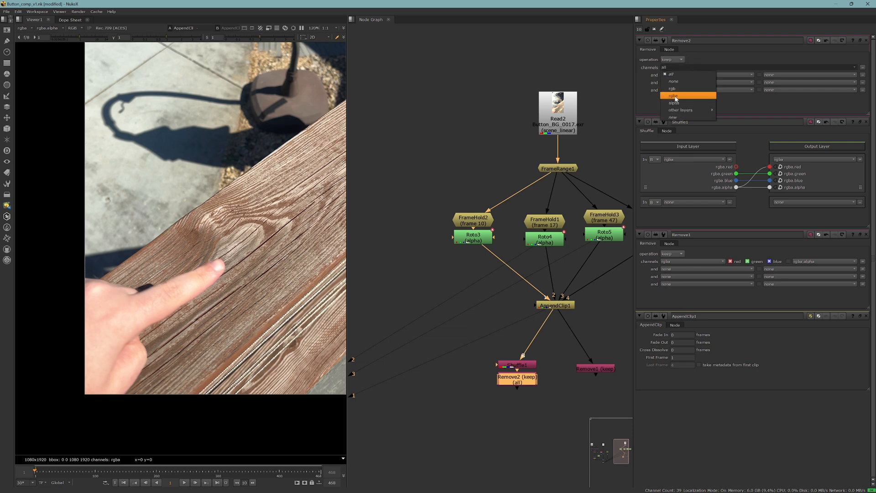
Set the Remove2 node to keep only the rgba channels
{"action": "left_click", "coordinate": [671, 96]}
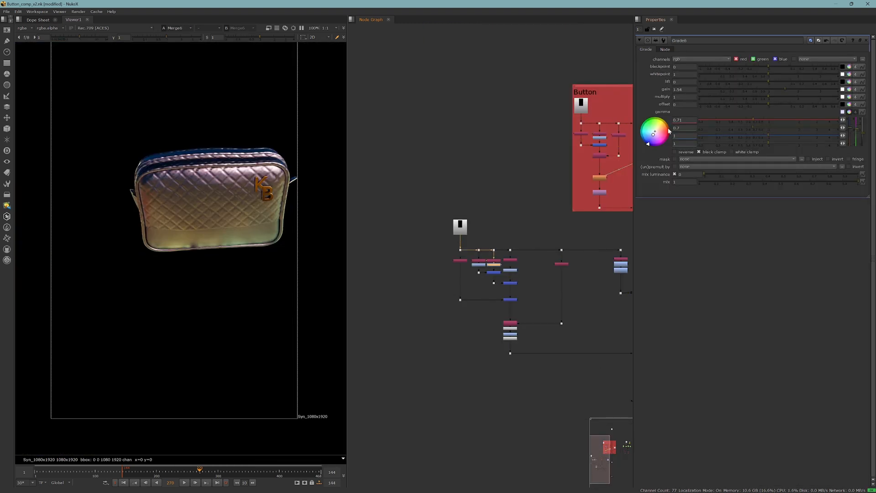
Tint the Grade6 gamma colour and lower the Grade3 matte whitepoint to about 0.215
{"action": "left_click_drag", "start_coordinate": [668, 131], "coordinate": [654, 132]}
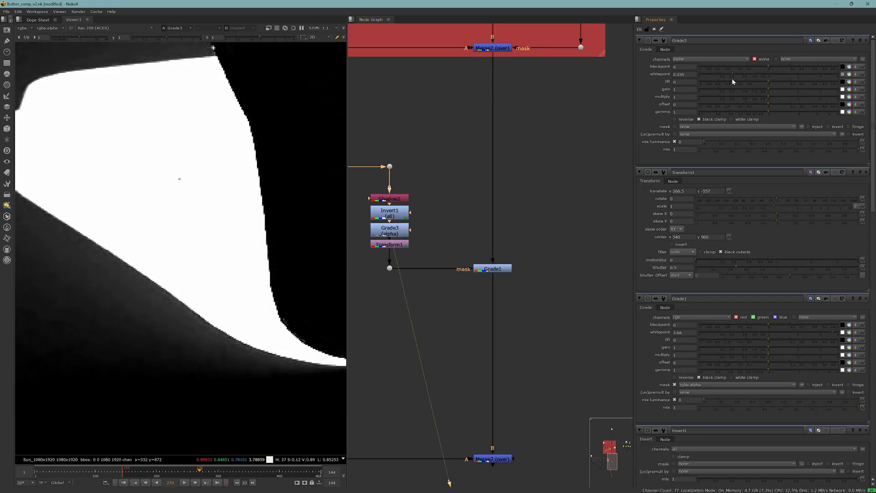
{"action": "left_click_drag", "start_coordinate": [735, 74], "coordinate": [731, 74]}
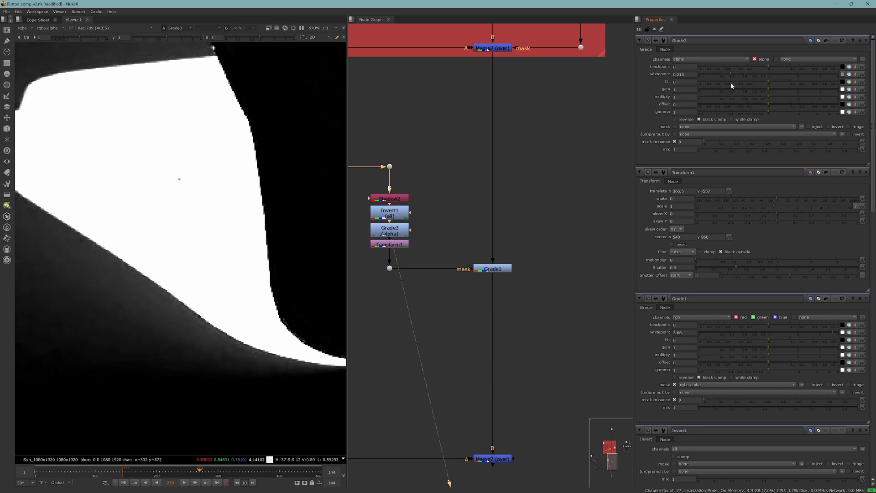